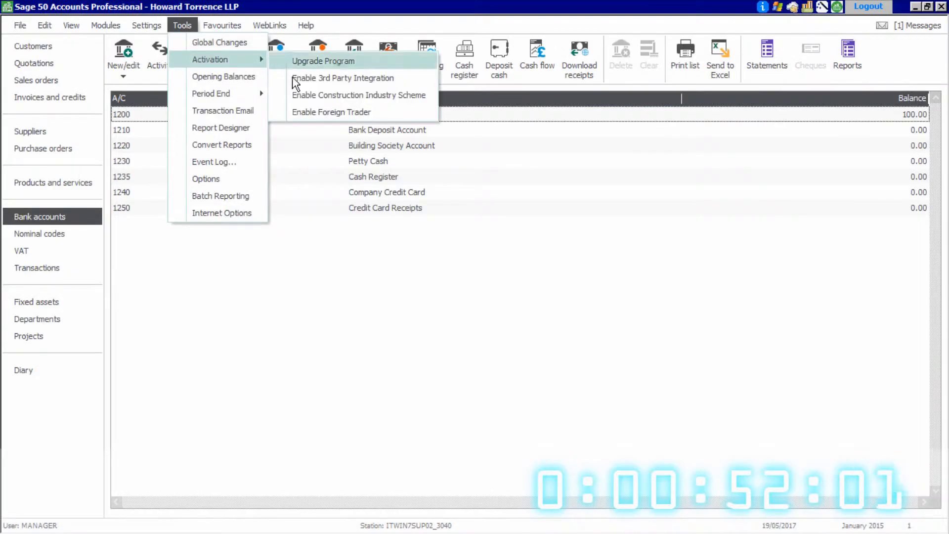
Step: Activate Foreign Trader via Tools > Activation and finish the setup wizard with default revaluation settings
{"action": "left_click", "coordinate": [324, 60]}
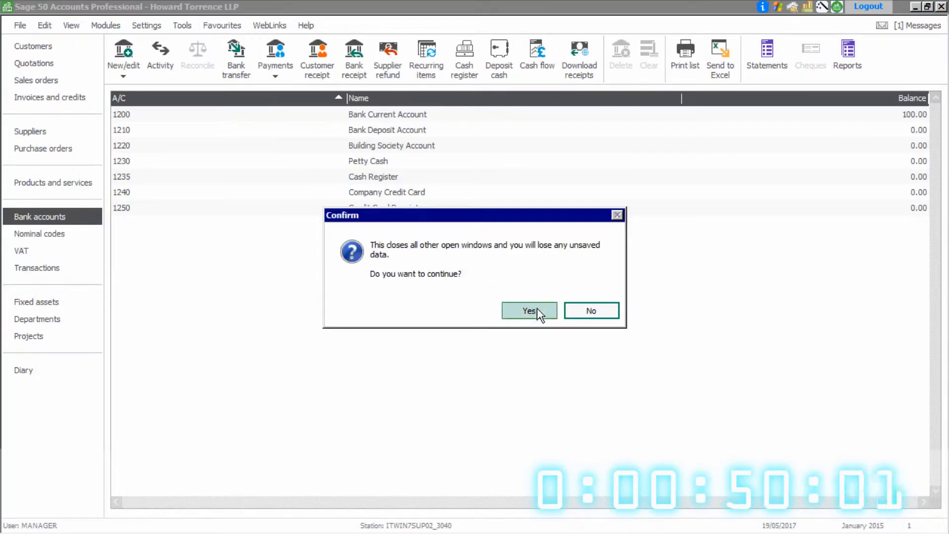
{"action": "left_click", "coordinate": [528, 311]}
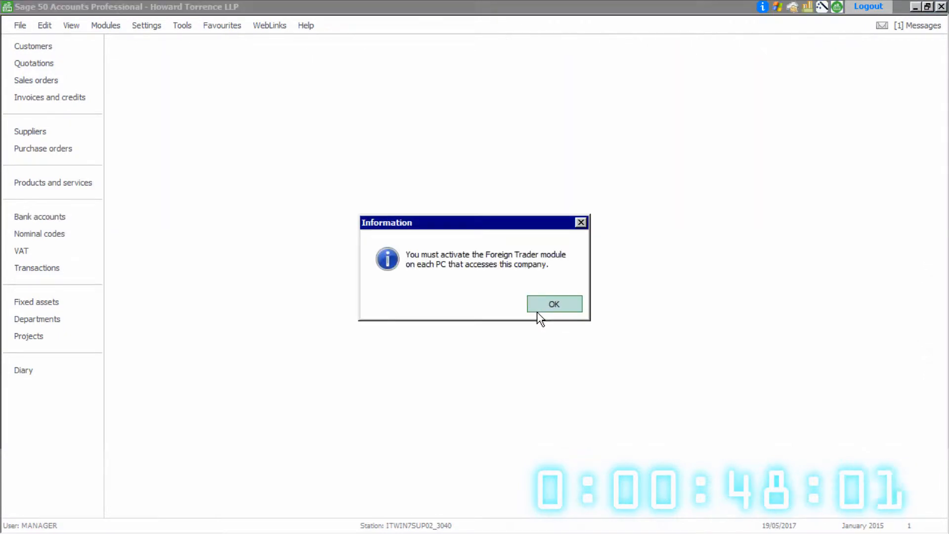
{"action": "left_click", "coordinate": [553, 303]}
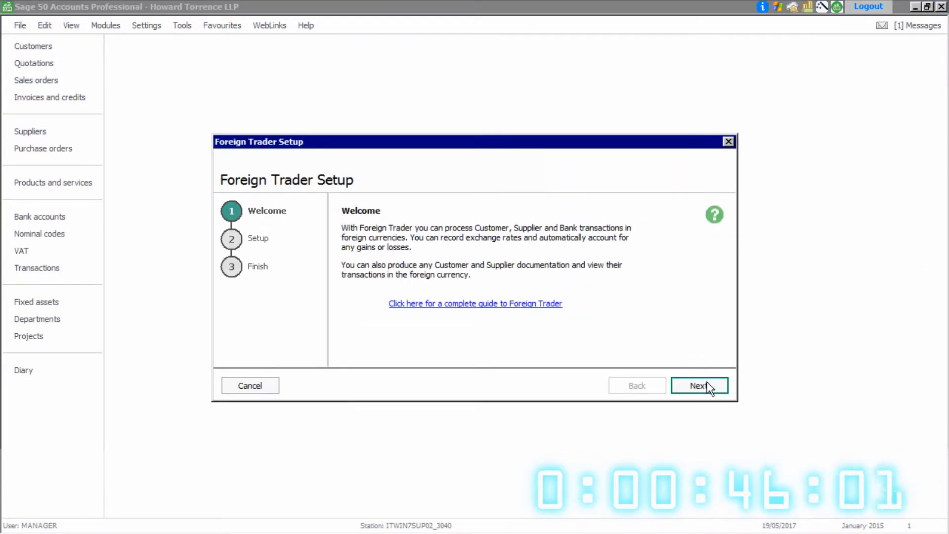
{"action": "left_click", "coordinate": [699, 386]}
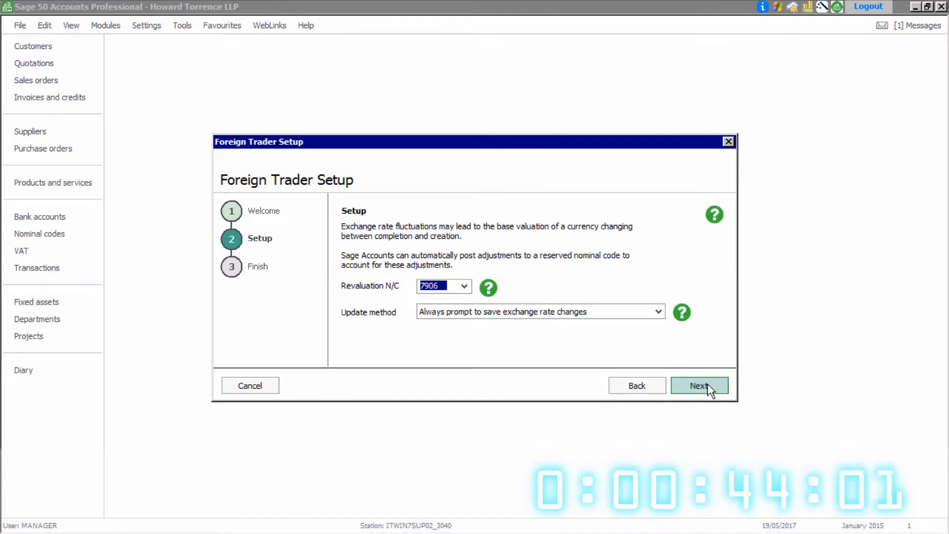
{"action": "left_click", "coordinate": [698, 385]}
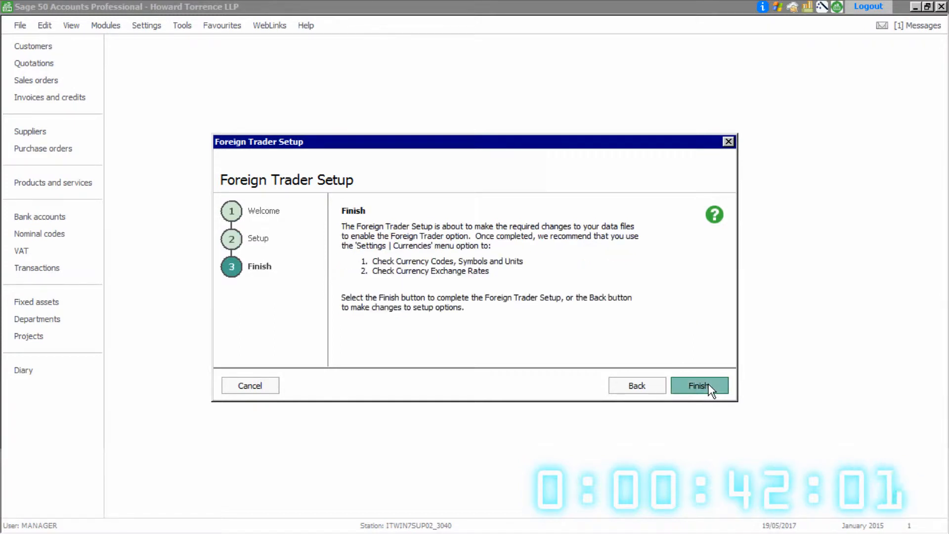
{"action": "left_click", "coordinate": [699, 385]}
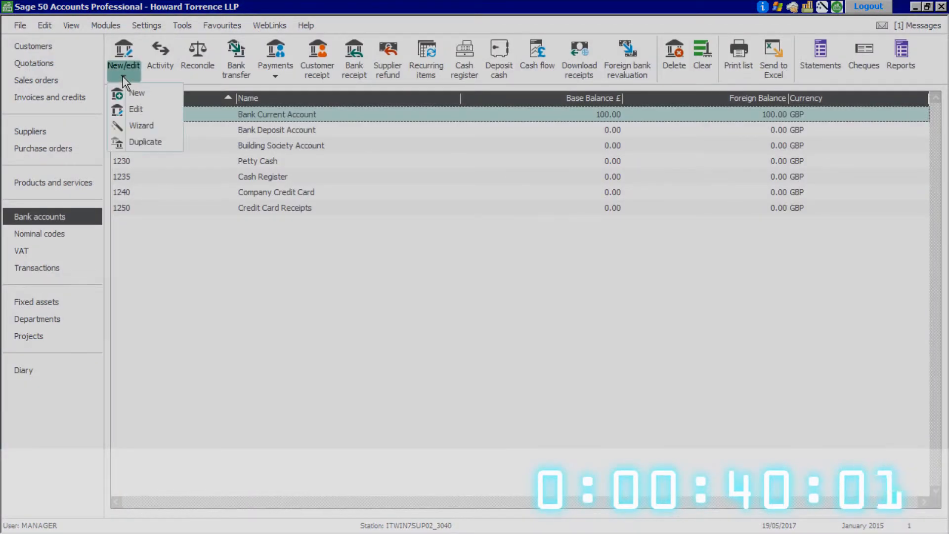
Step: Create bank record 1224 'Dollar Bank Account' in US Dollar and close the record
{"action": "left_click", "coordinate": [137, 93]}
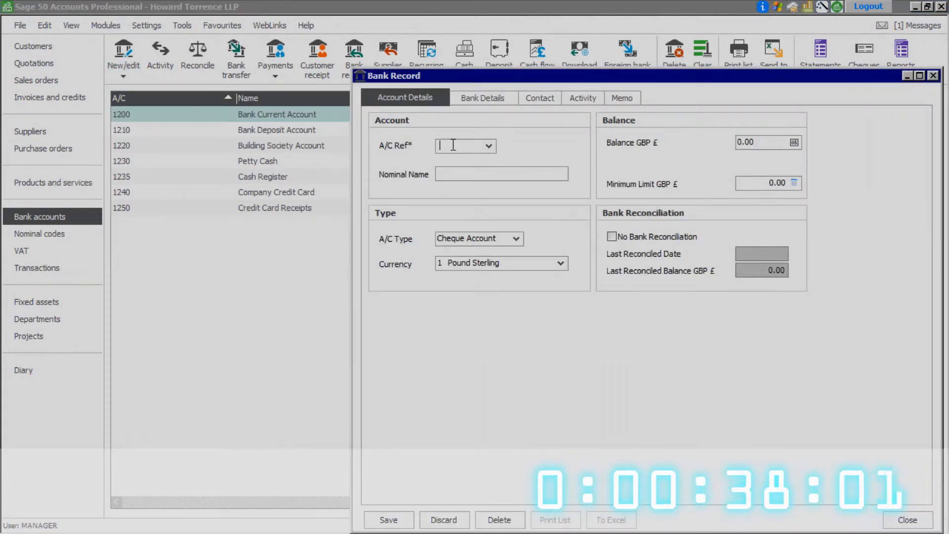
{"action": "type", "text": "1224"}
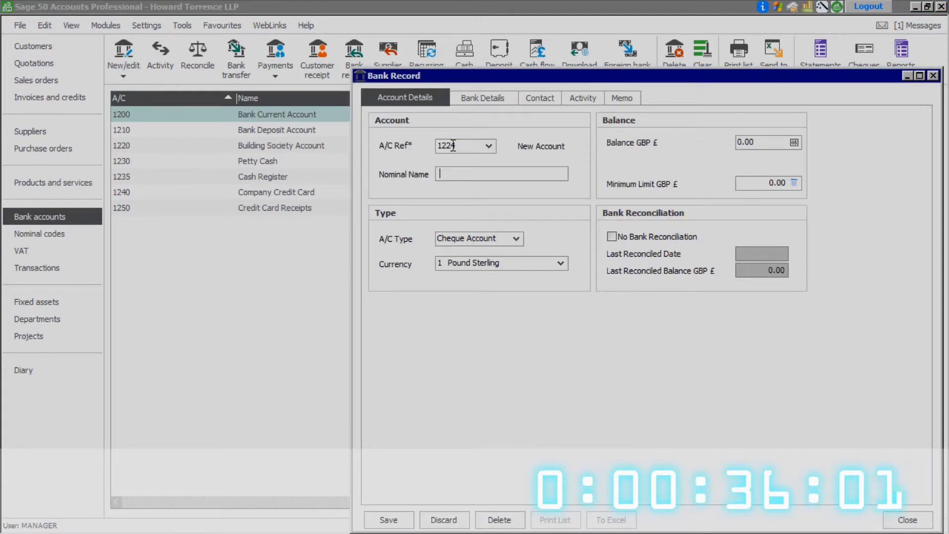
{"action": "type", "text": "Dollar"}
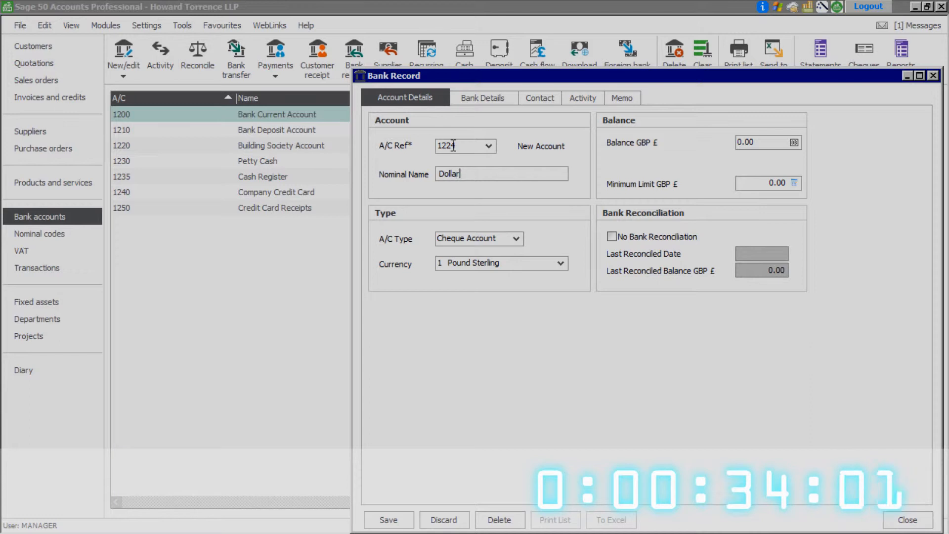
{"action": "type", "text": "Bank Acco"}
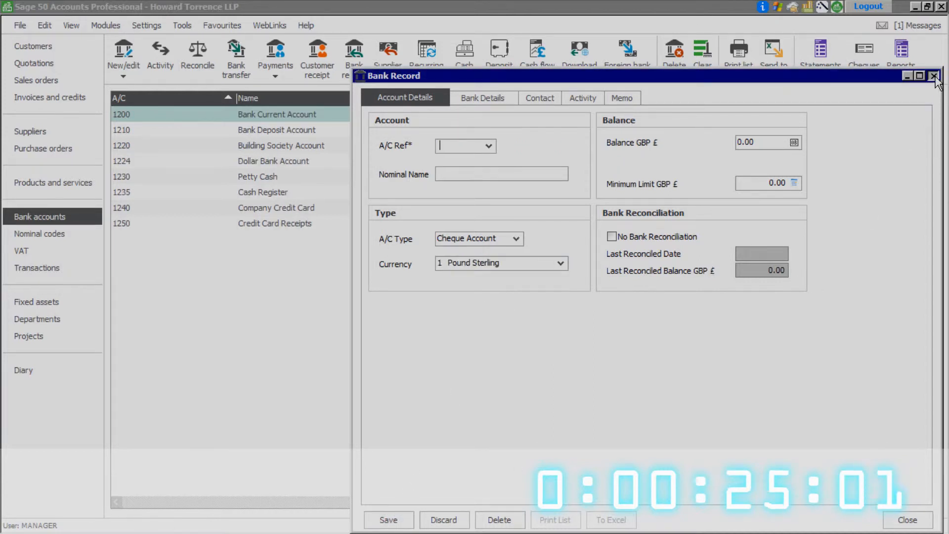
{"action": "left_click", "coordinate": [935, 76]}
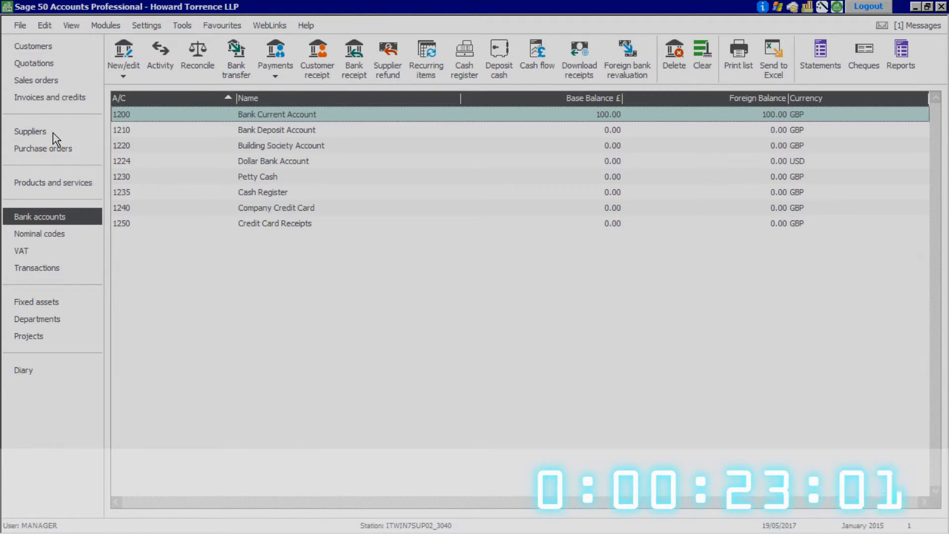
Step: Set supplier Tech Guys' default currency to US Dollar, save and close the record
{"action": "left_click", "coordinate": [31, 131]}
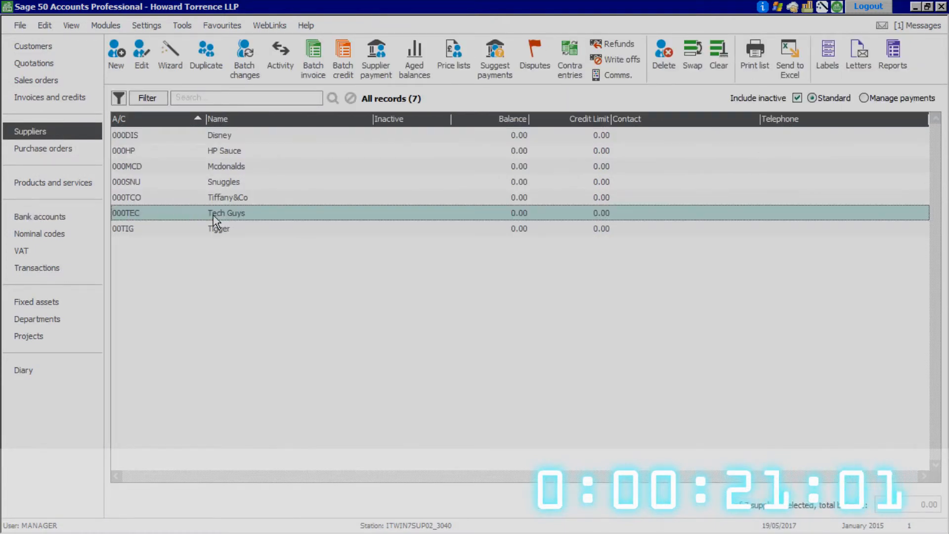
{"action": "double_click", "coordinate": [226, 213]}
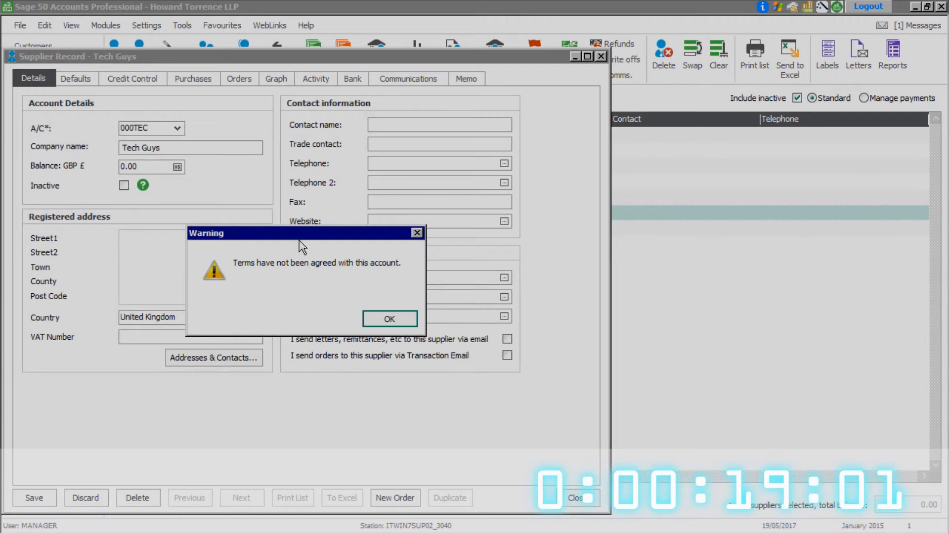
{"action": "left_click", "coordinate": [390, 318]}
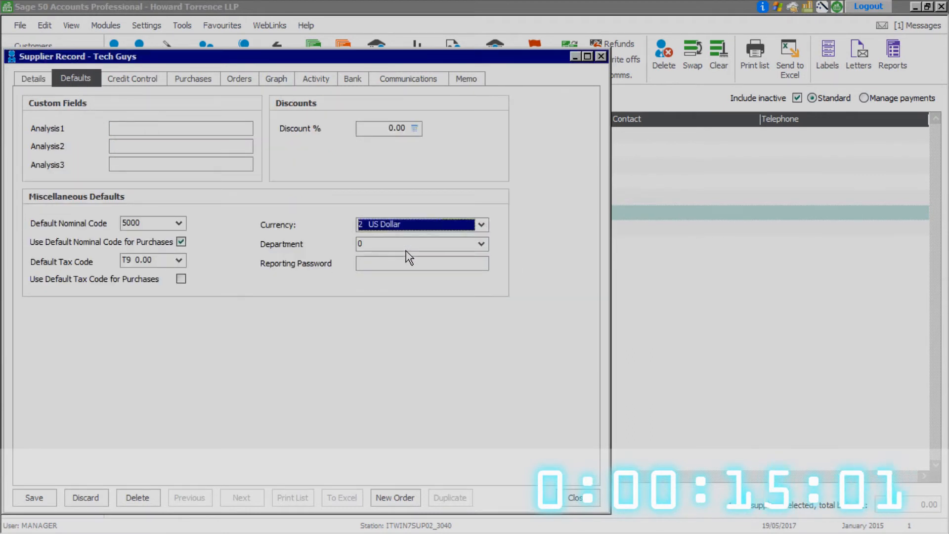
{"action": "left_click", "coordinate": [33, 79]}
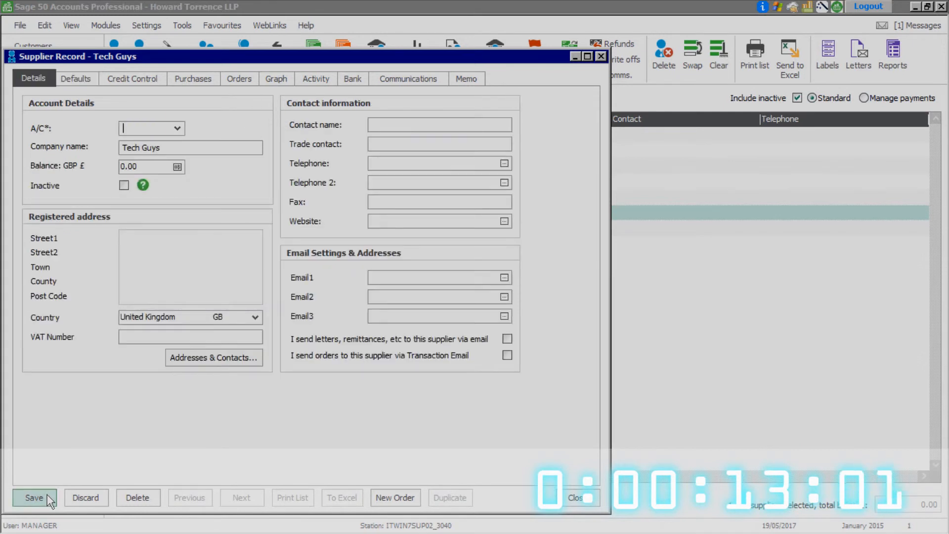
{"action": "left_click", "coordinate": [35, 497]}
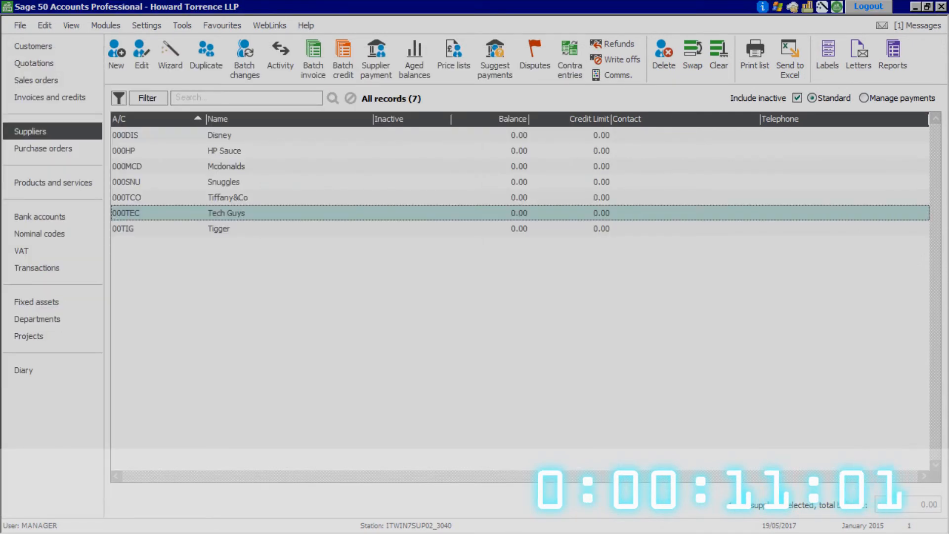
{"action": "left_click", "coordinate": [106, 24]}
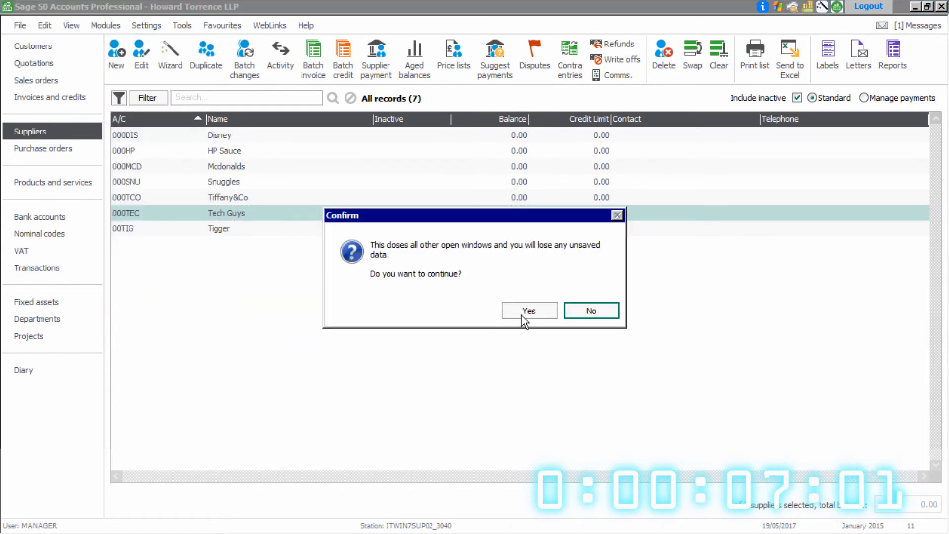
Step: Revalue foreign bank account 1224's $200 balance at an exchange rate of 1.4
{"action": "left_click", "coordinate": [528, 309]}
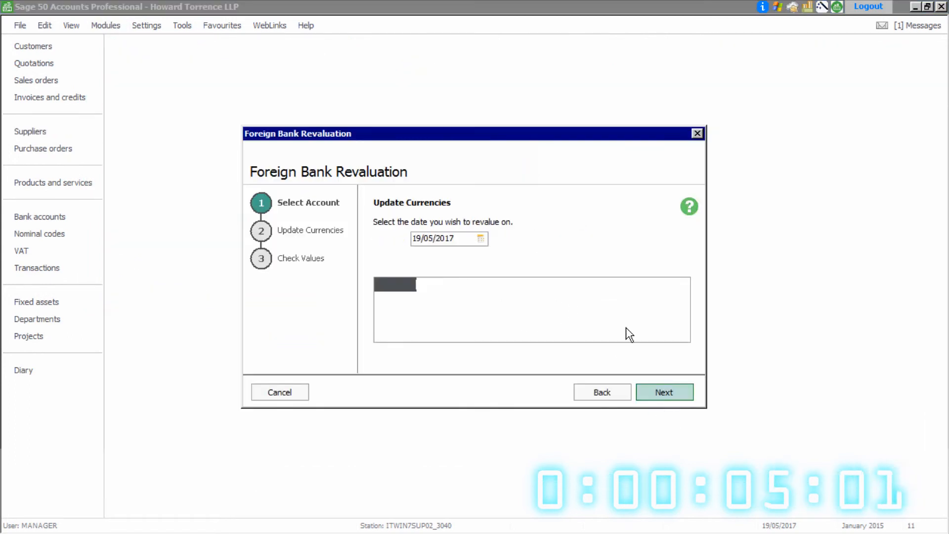
{"action": "type", "text": "1.4"}
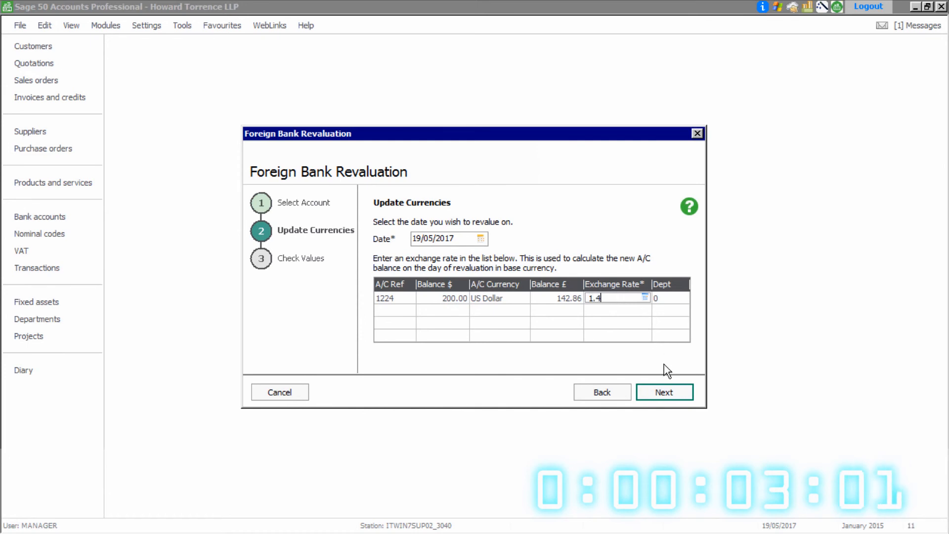